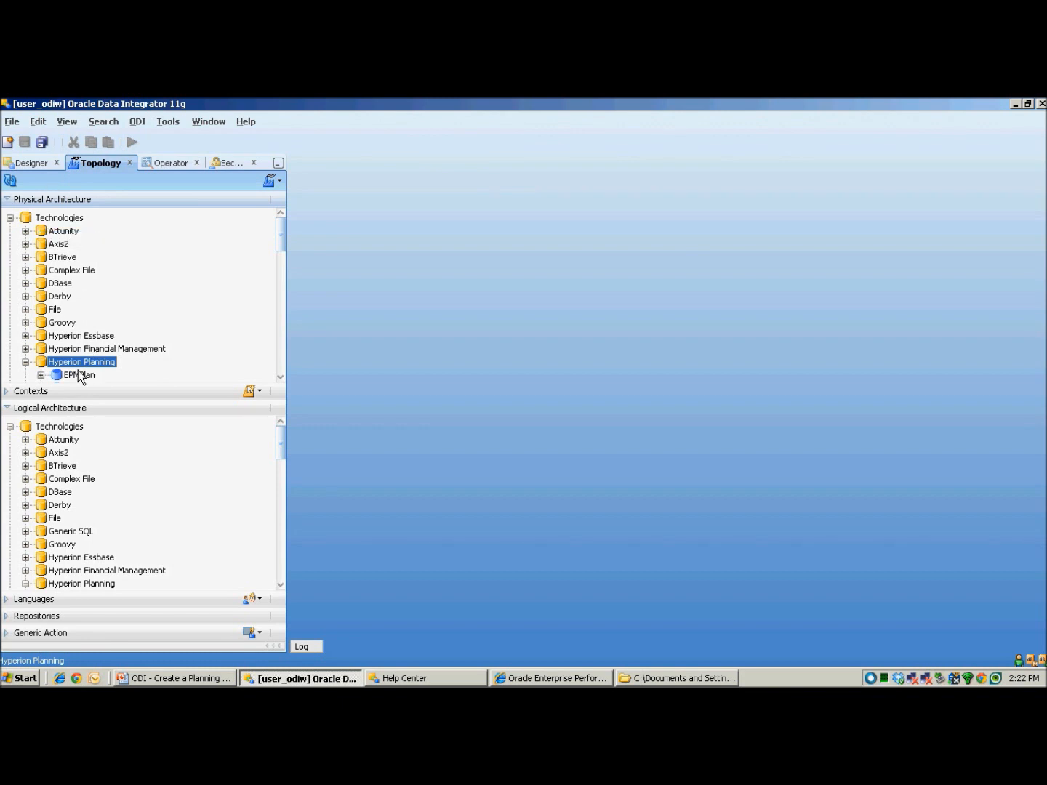
Start a new data server under the Hyperion Planning technology in Physical Architecture.
right_click(81, 360)
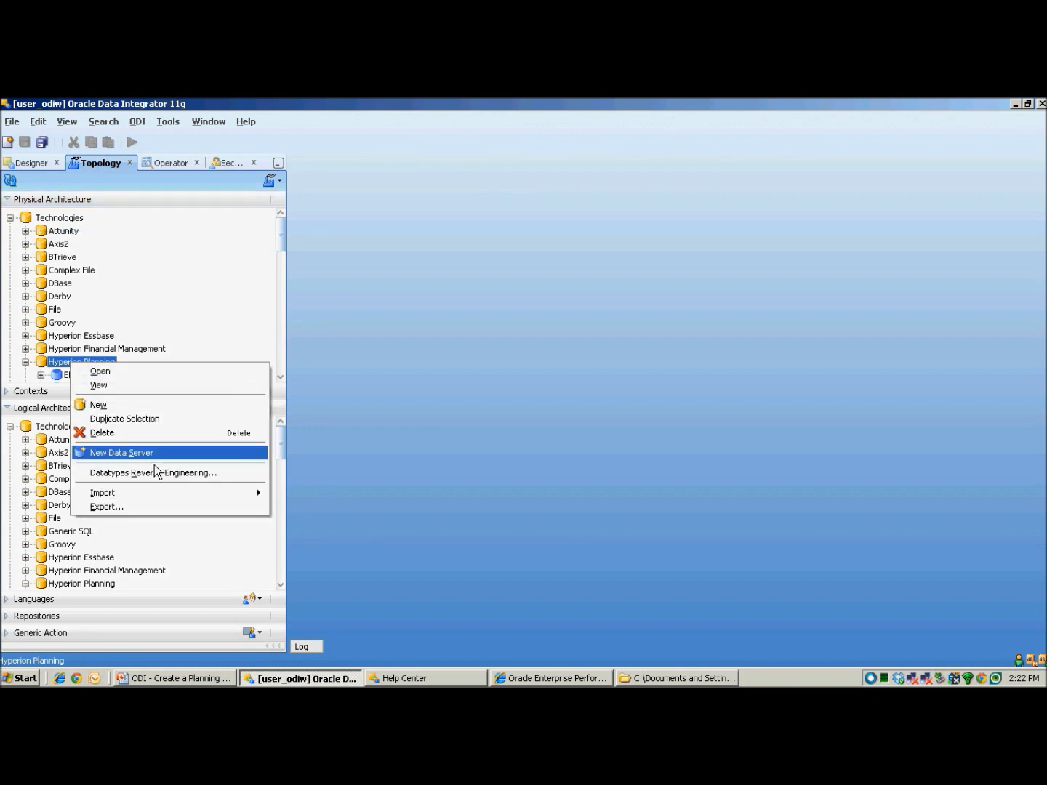
click(122, 452)
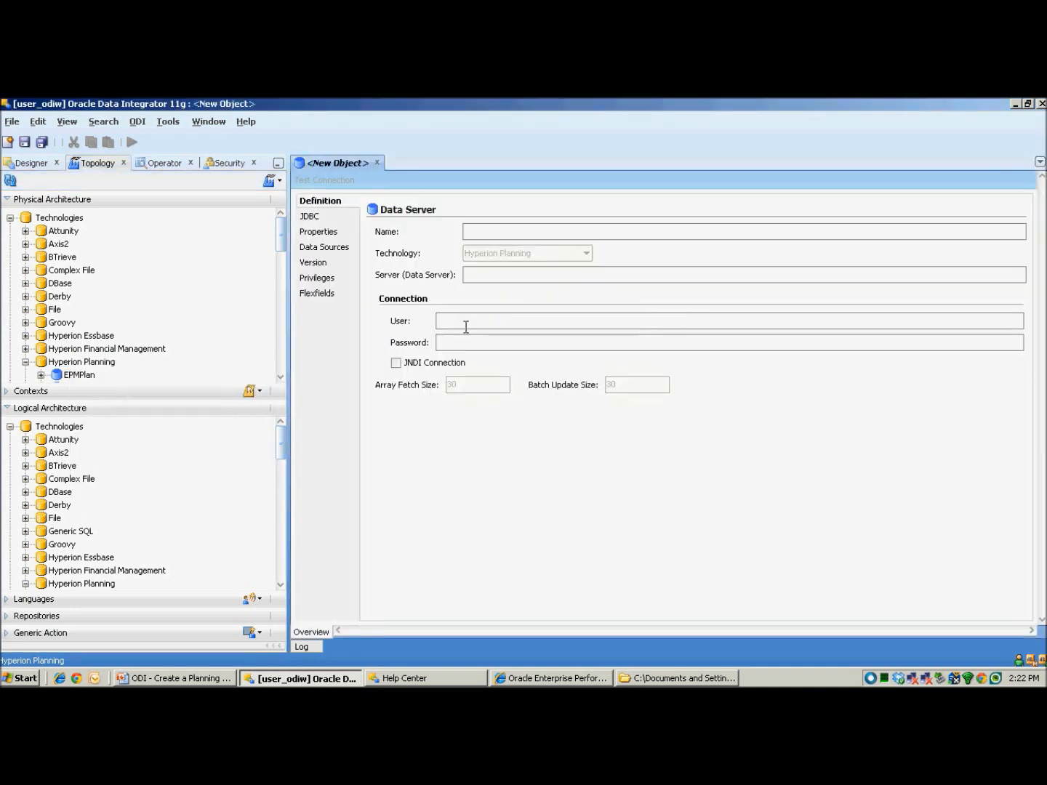
Define data server Test on server krypton:11333 with user admin and its password, then save it.
text(Test)
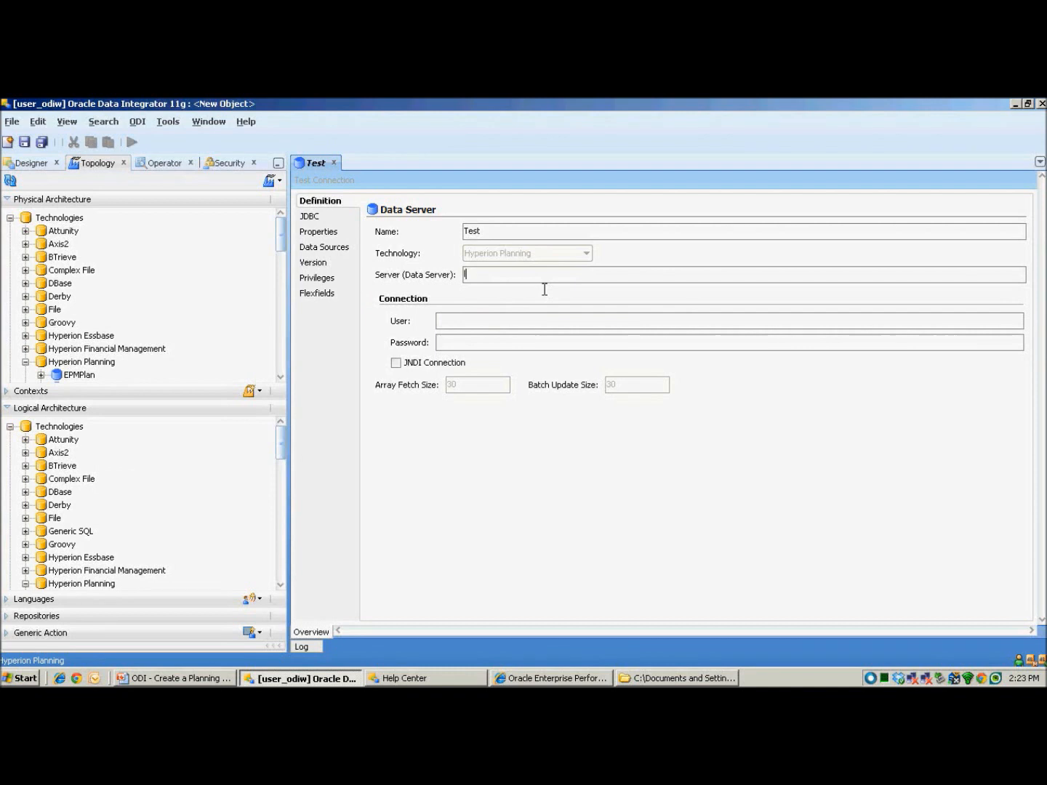
text(localhost)
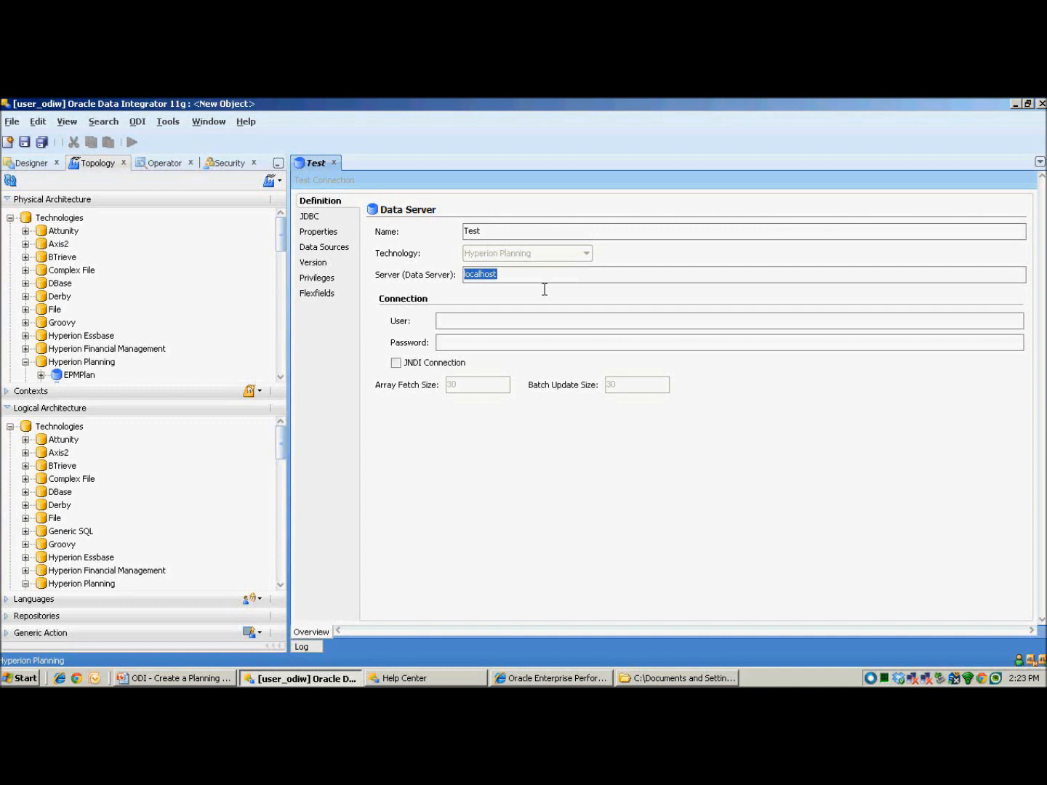
text(krypton)
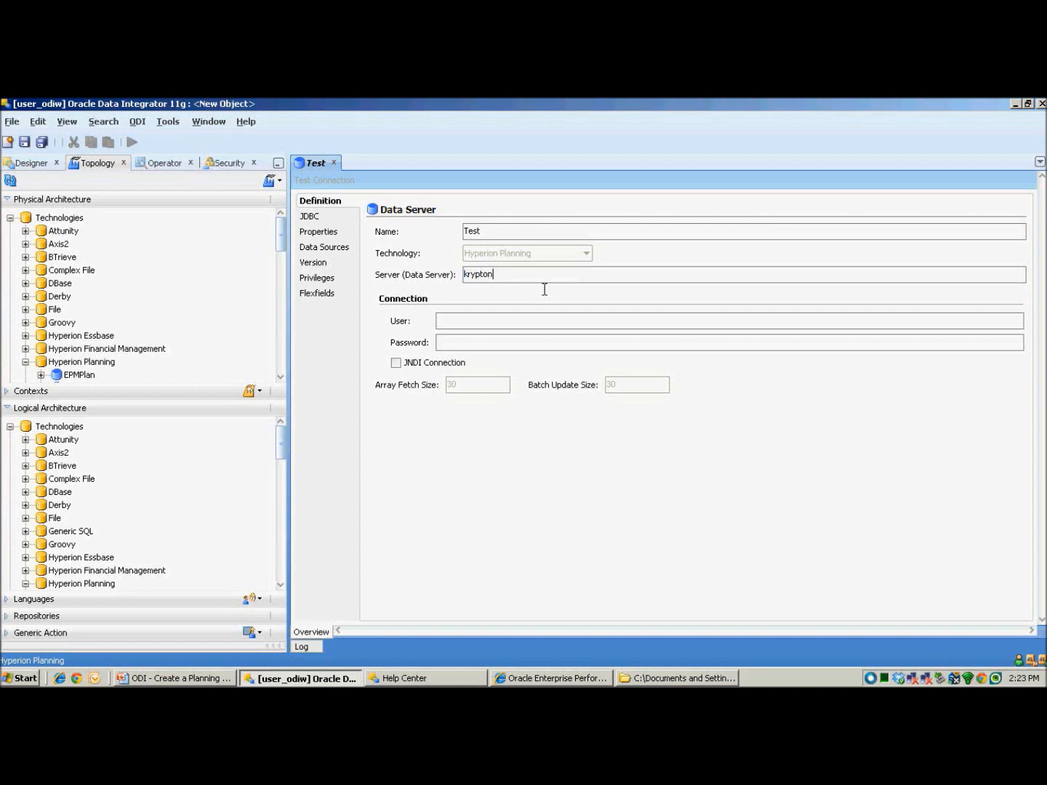
text(:11333)
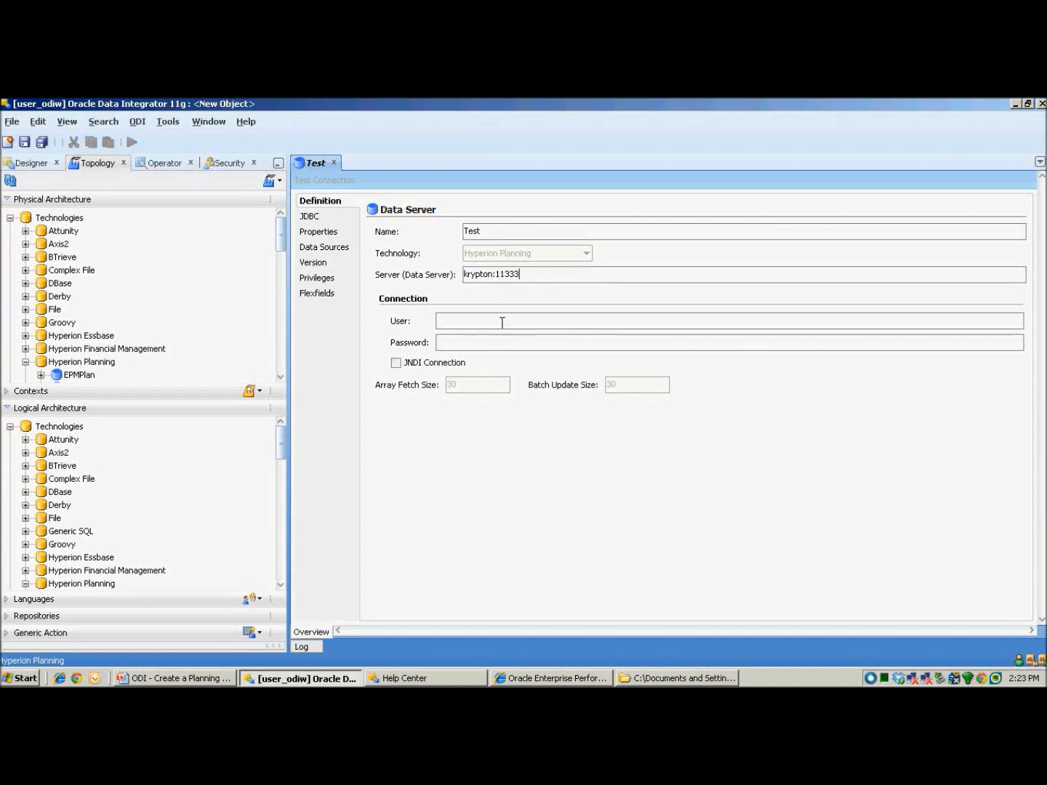
text(admin)
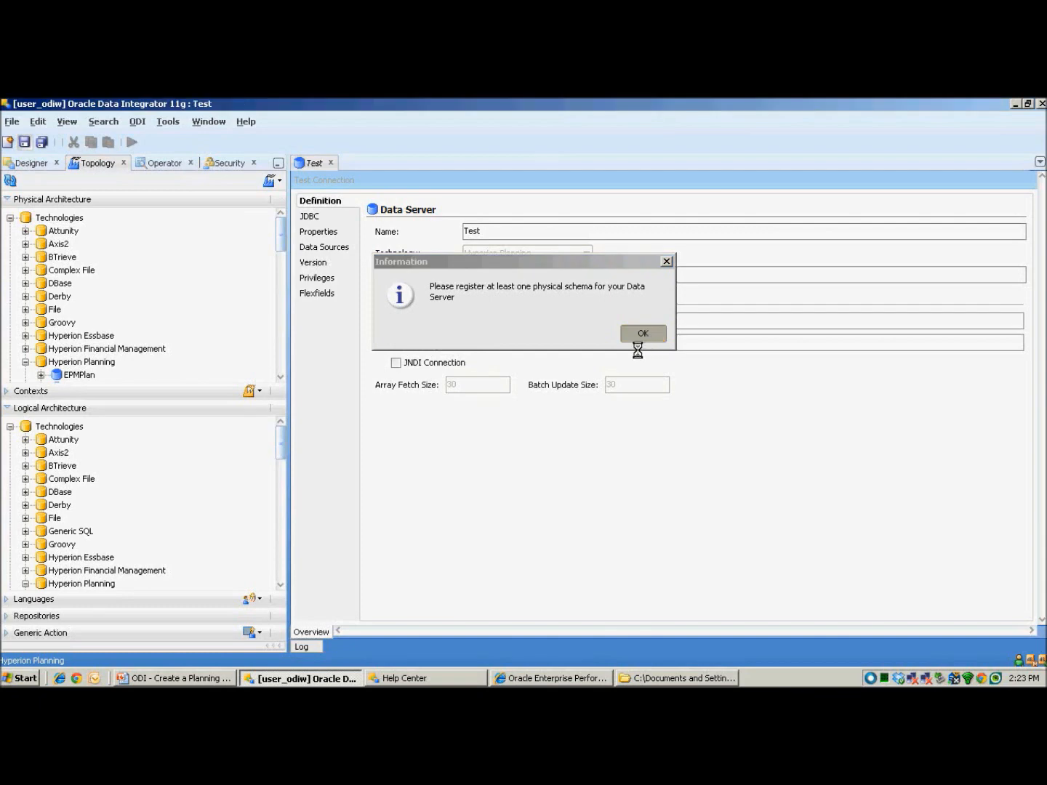
Dismiss the physical-schema reminder and set EPMPlan as both application catalog and work catalog.
click(643, 333)
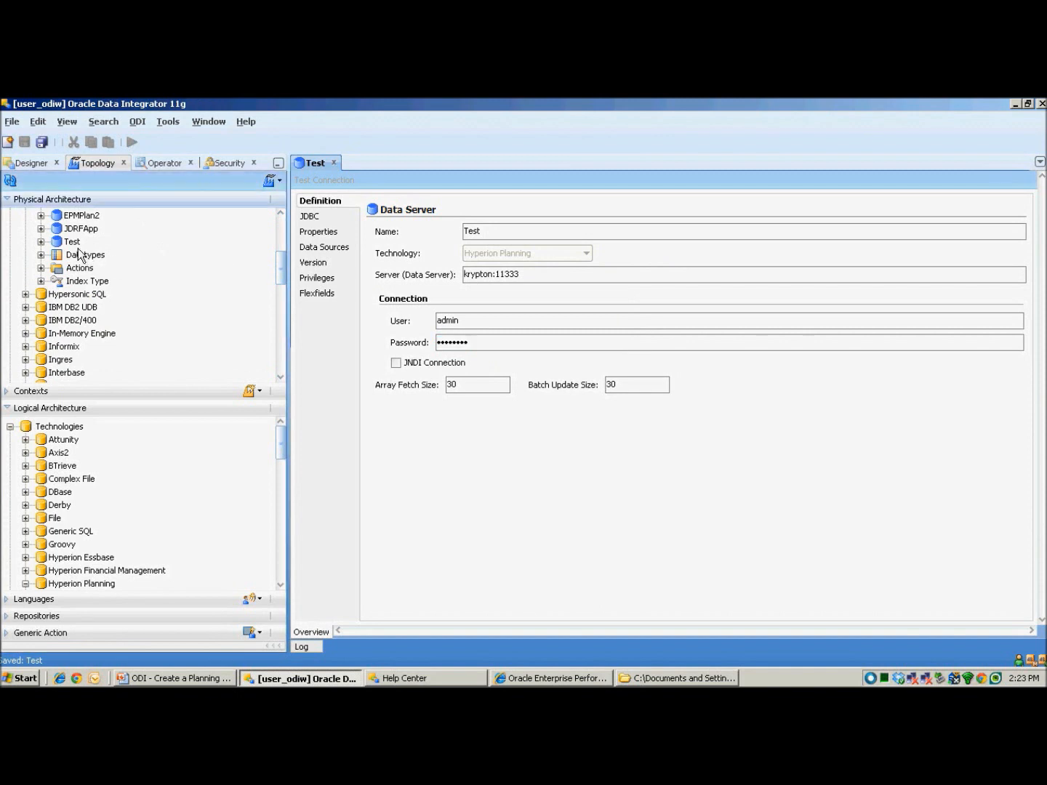
double_click(73, 241)
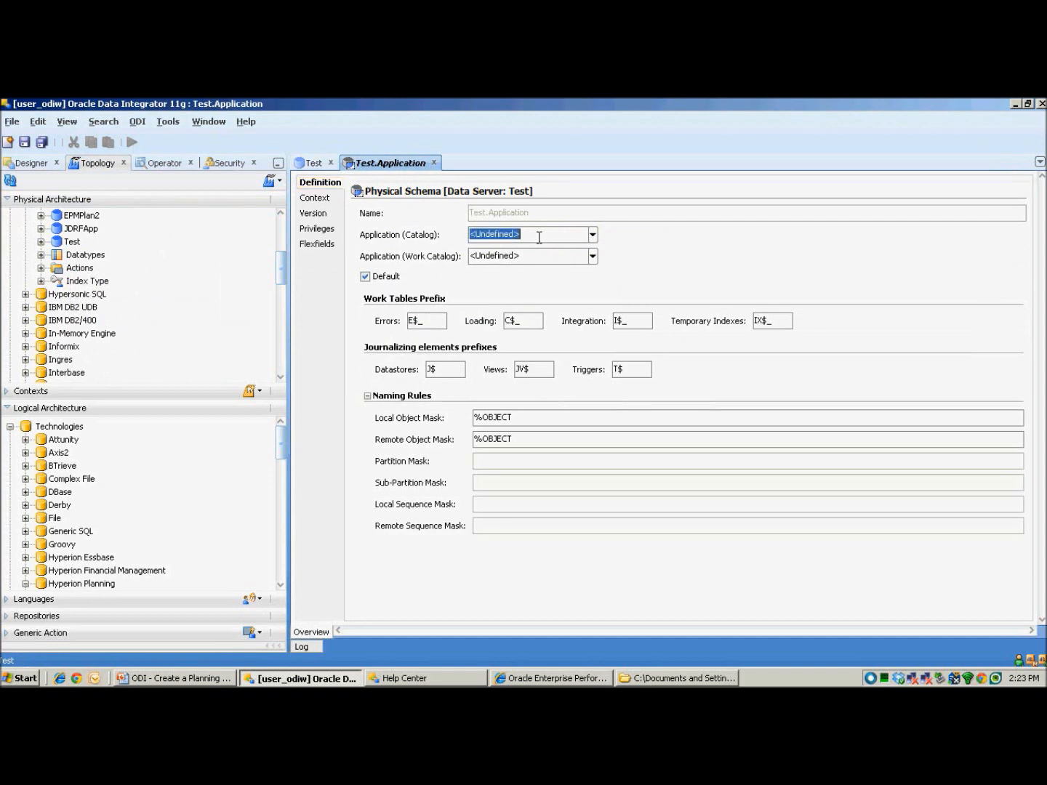
text(EPM)
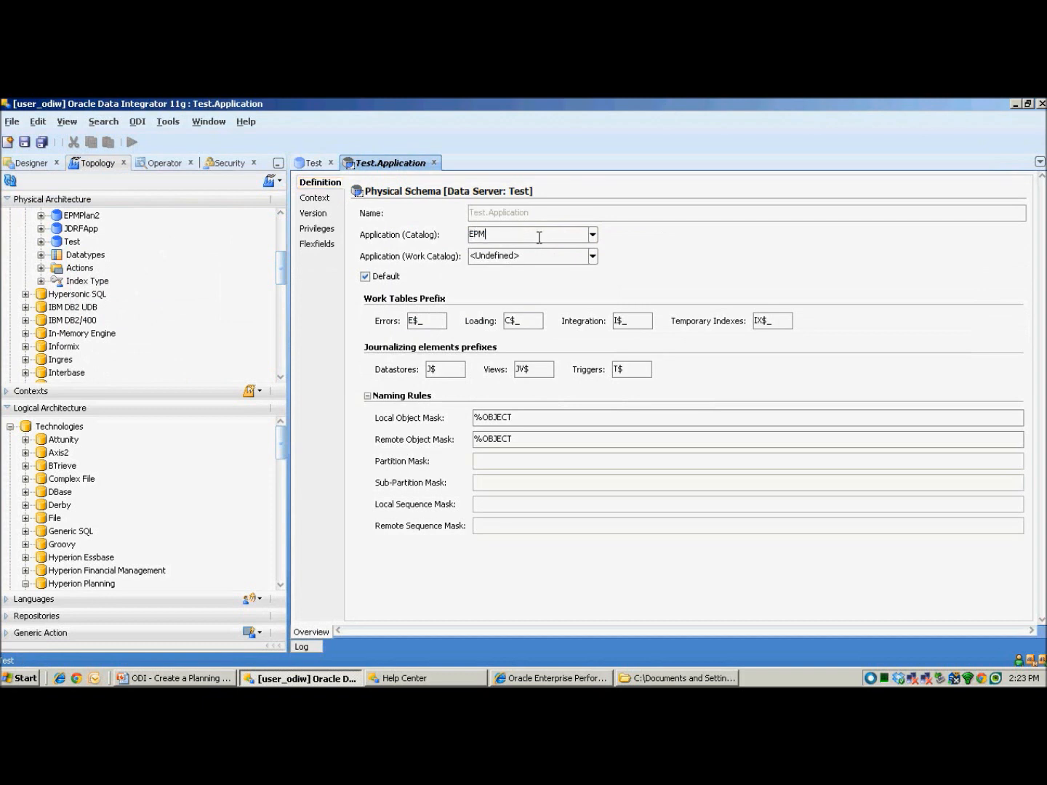
text(Plan)
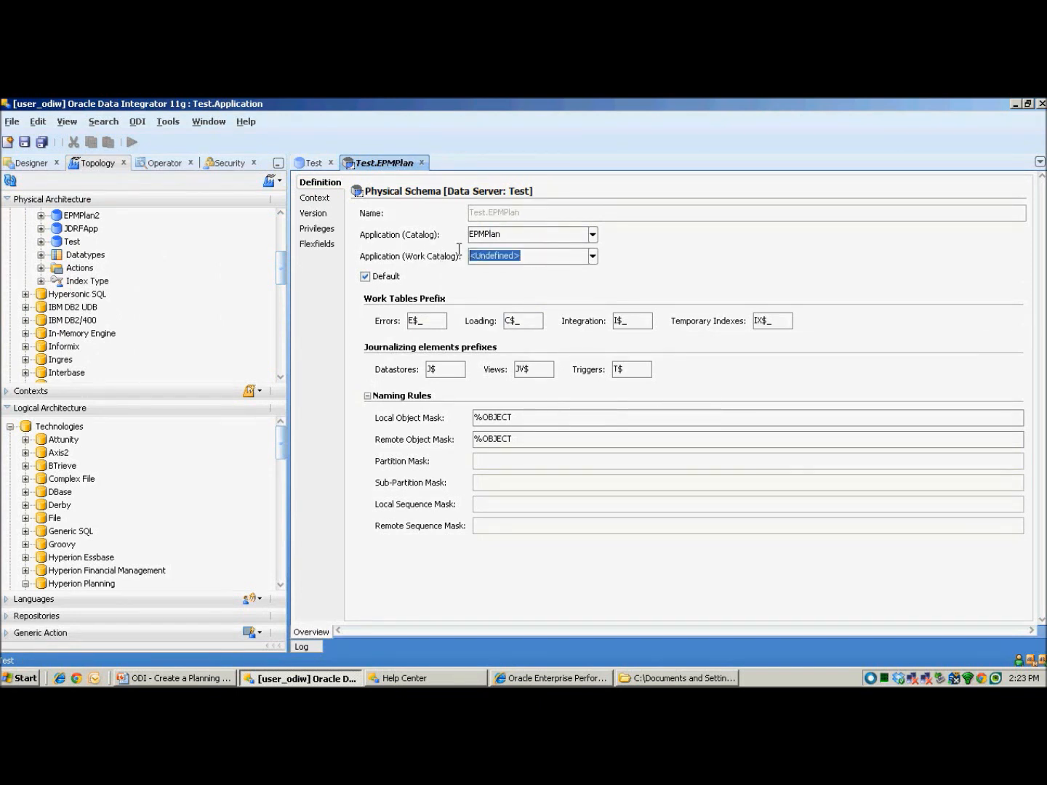
text(EPMPlan)
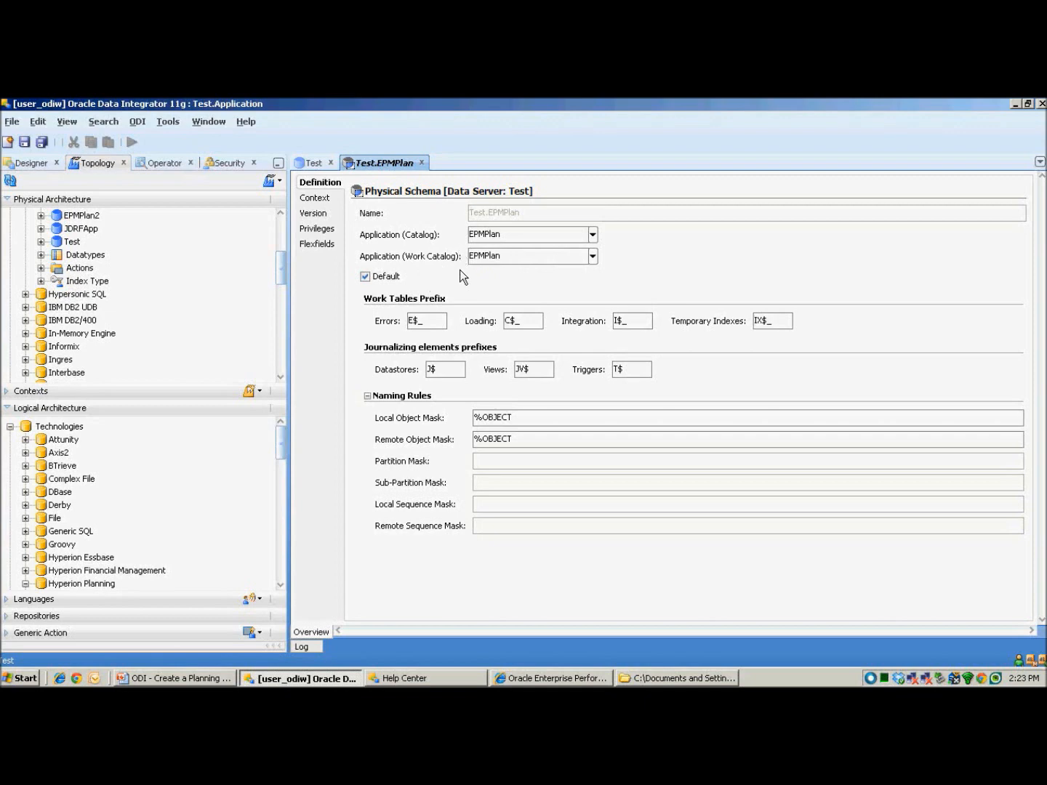
Save the Test.EPMPlan physical schema and acknowledge the no-context warning.
click(523, 256)
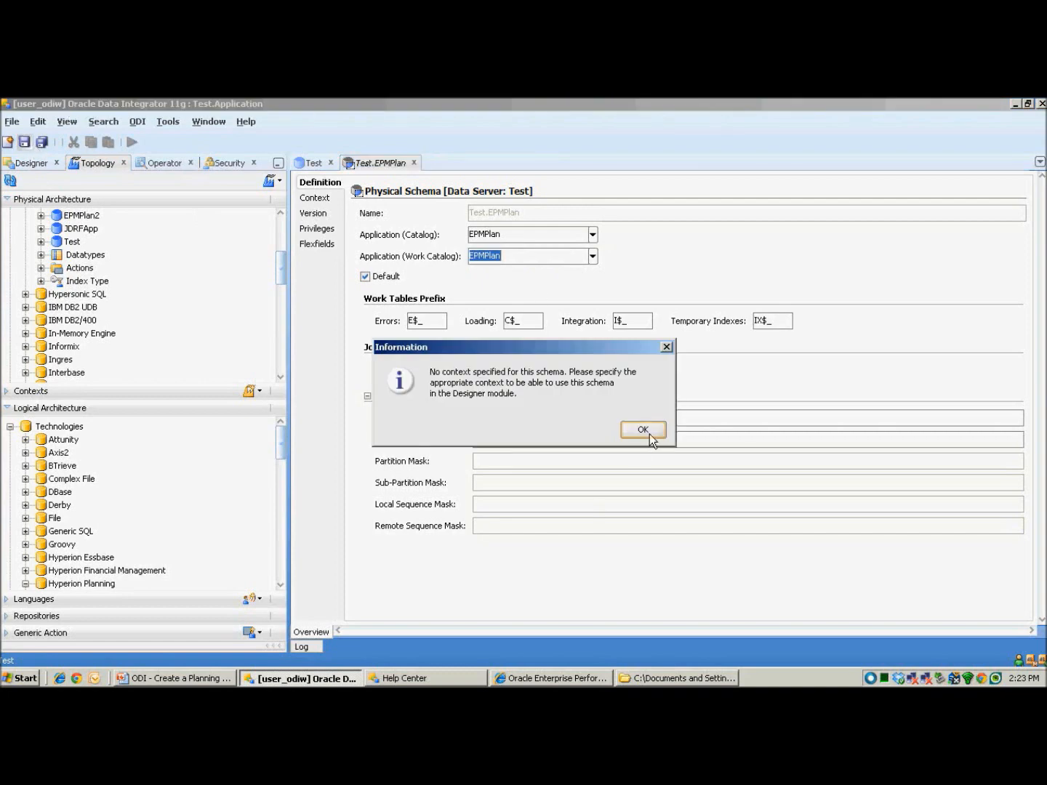
click(642, 429)
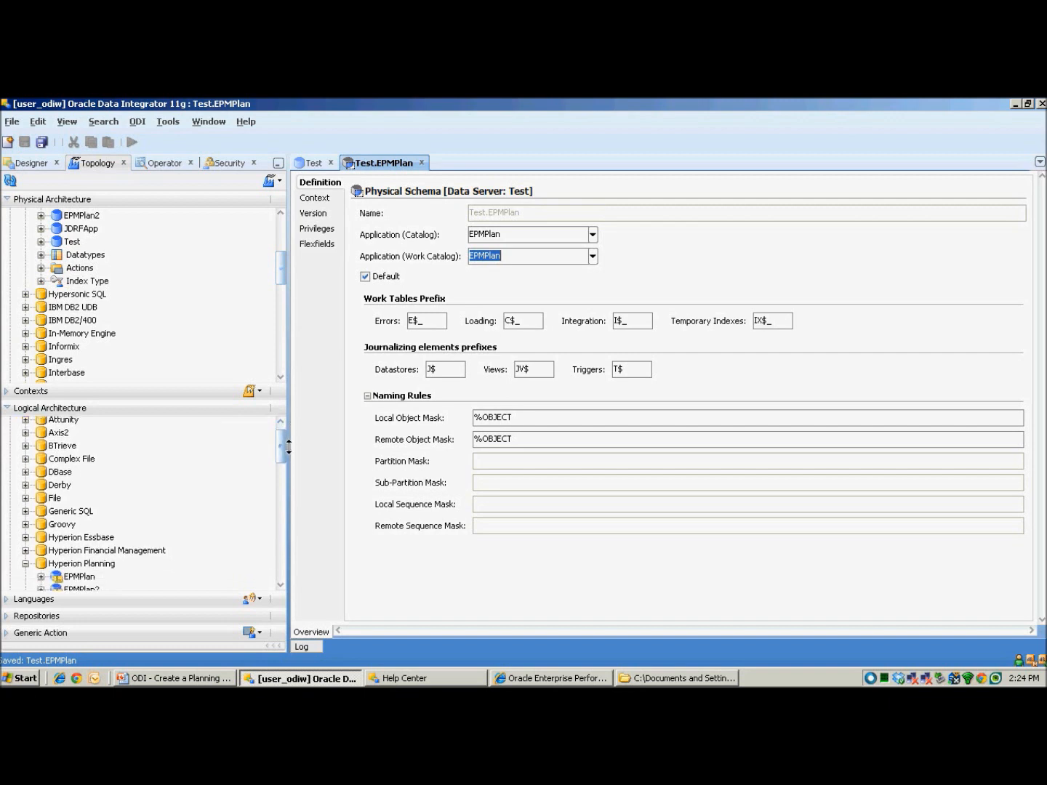
Start a new logical schema under Hyperion Planning in Logical Architecture.
scroll(down, 3)
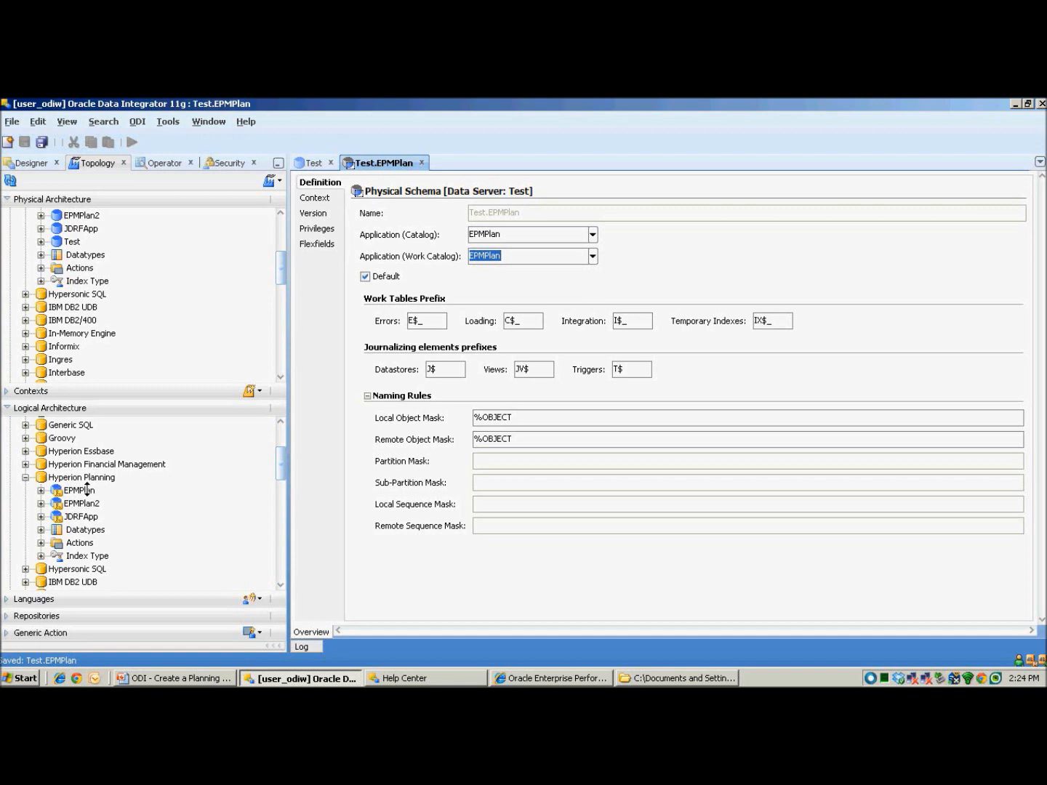
right_click(81, 477)
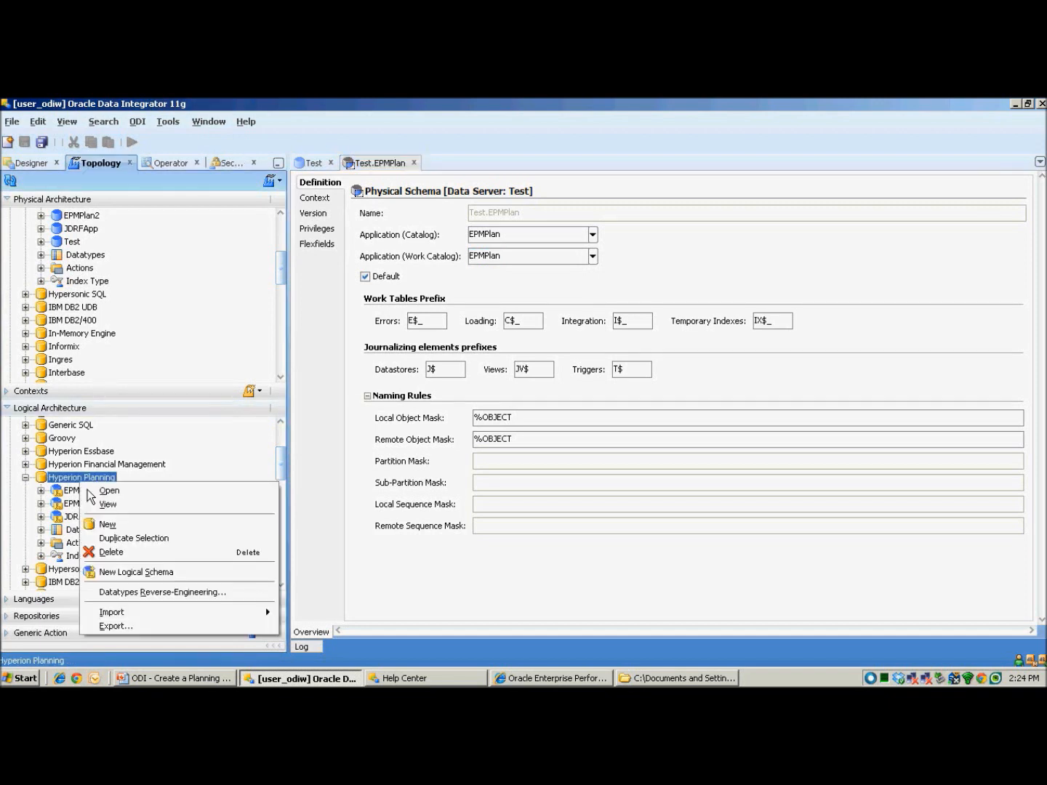
mouse_move(137, 571)
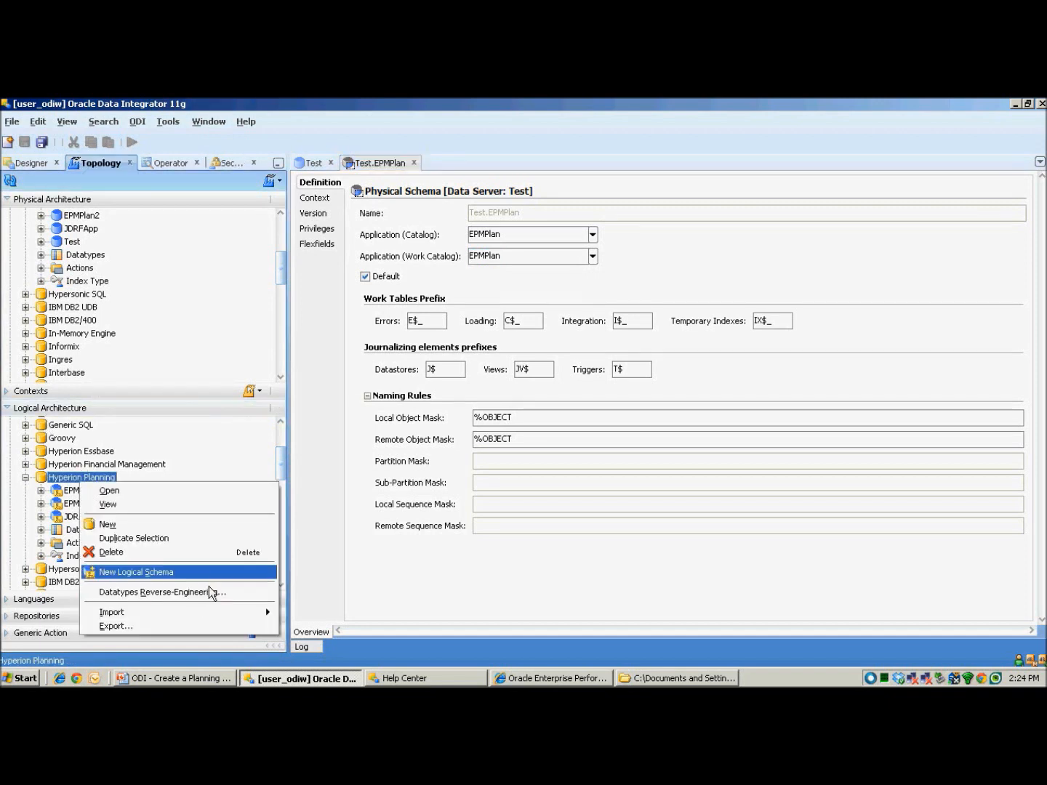
click(137, 572)
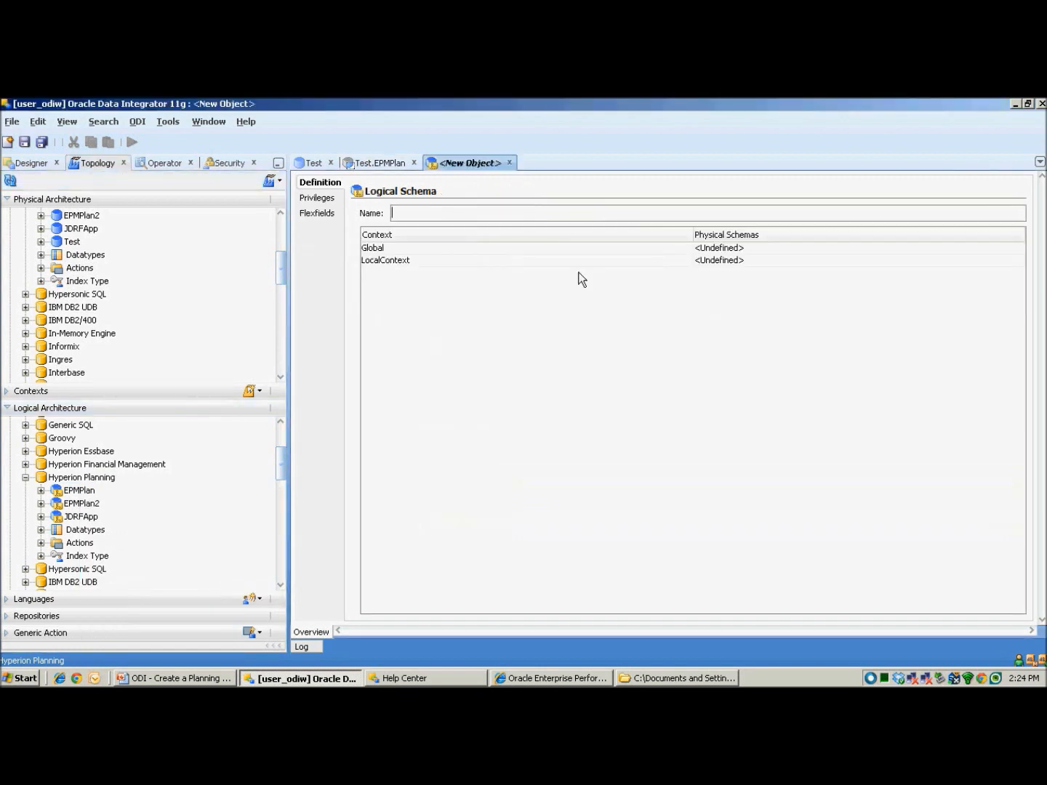
Name the logical schema Test and map its Global context to physical schema Test.EPMPlan.
text(Test)
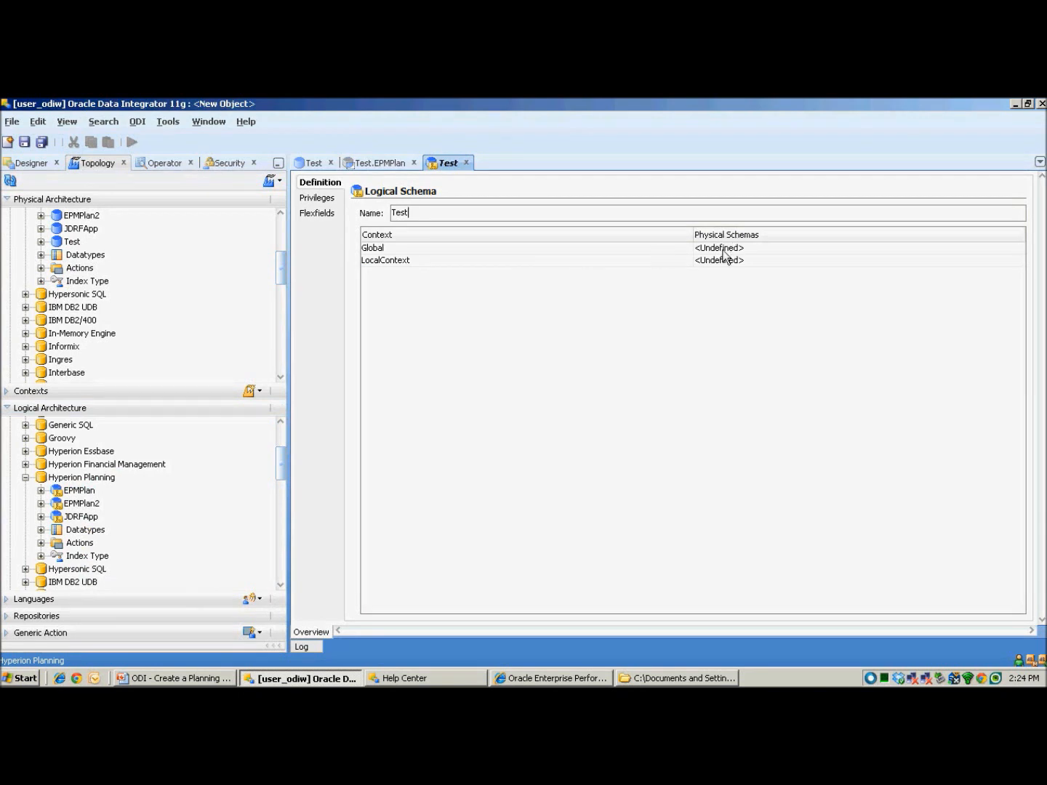
click(1017, 247)
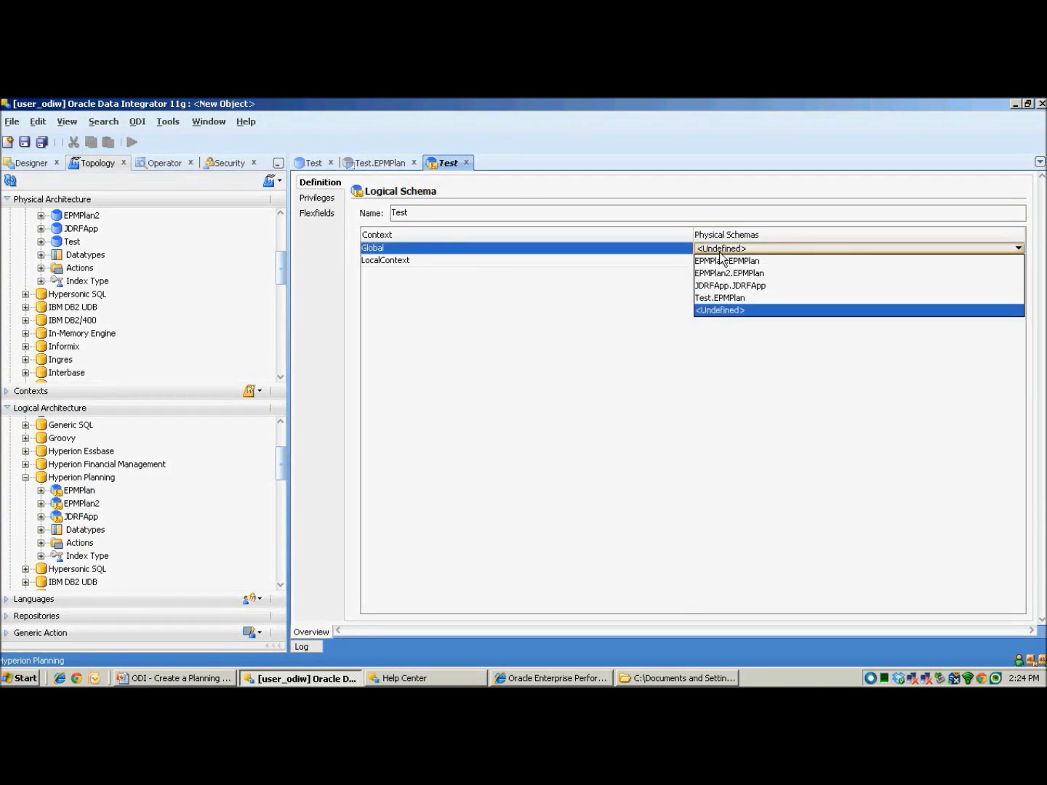
mouse_move(617, 272)
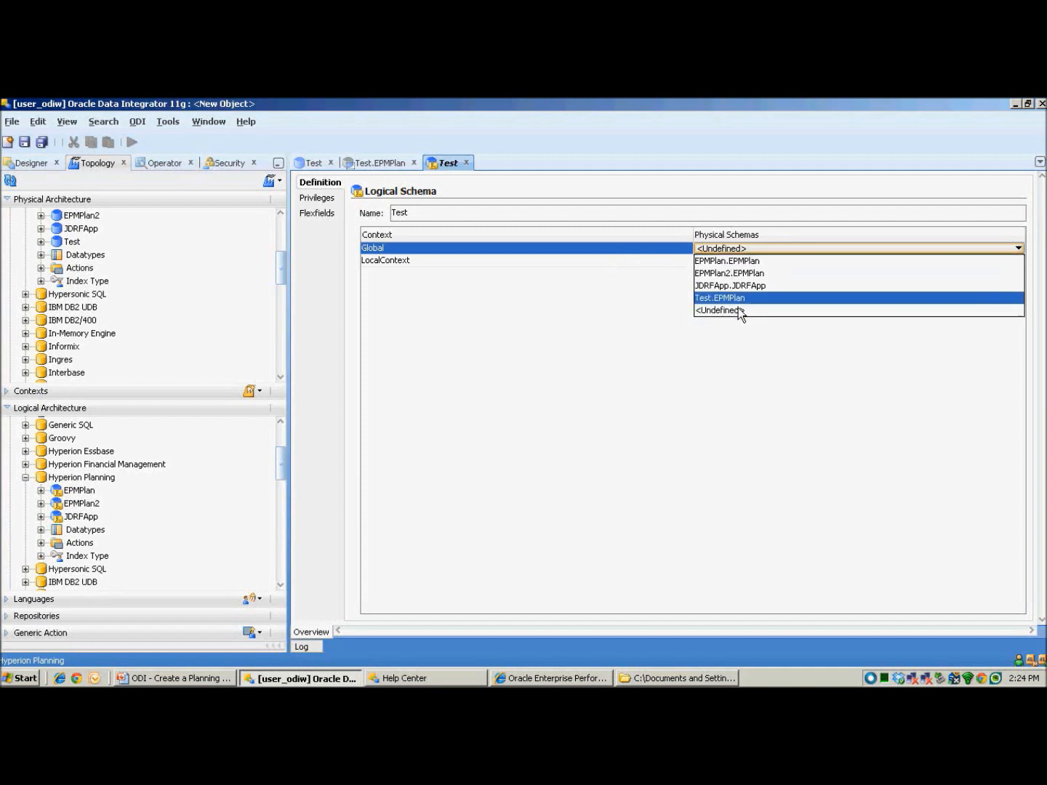
click(718, 298)
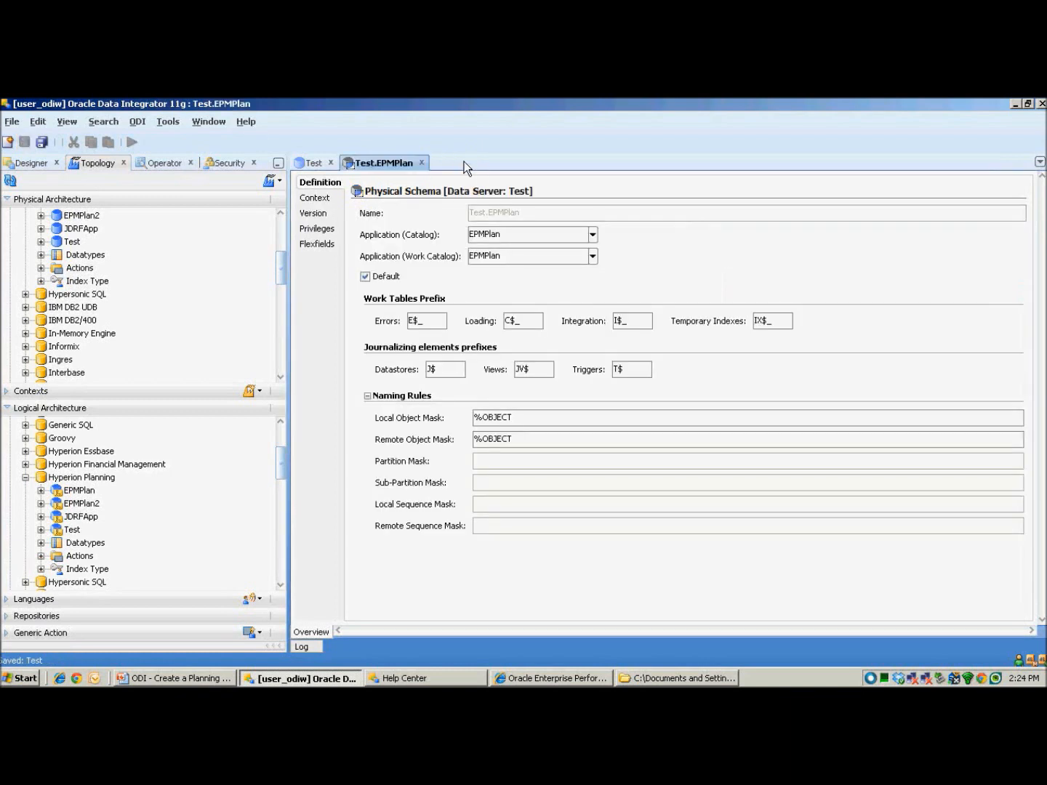
Show the Test.EPMPlan physical schema's Context mappings with Global linked to logical schema Test.
click(315, 198)
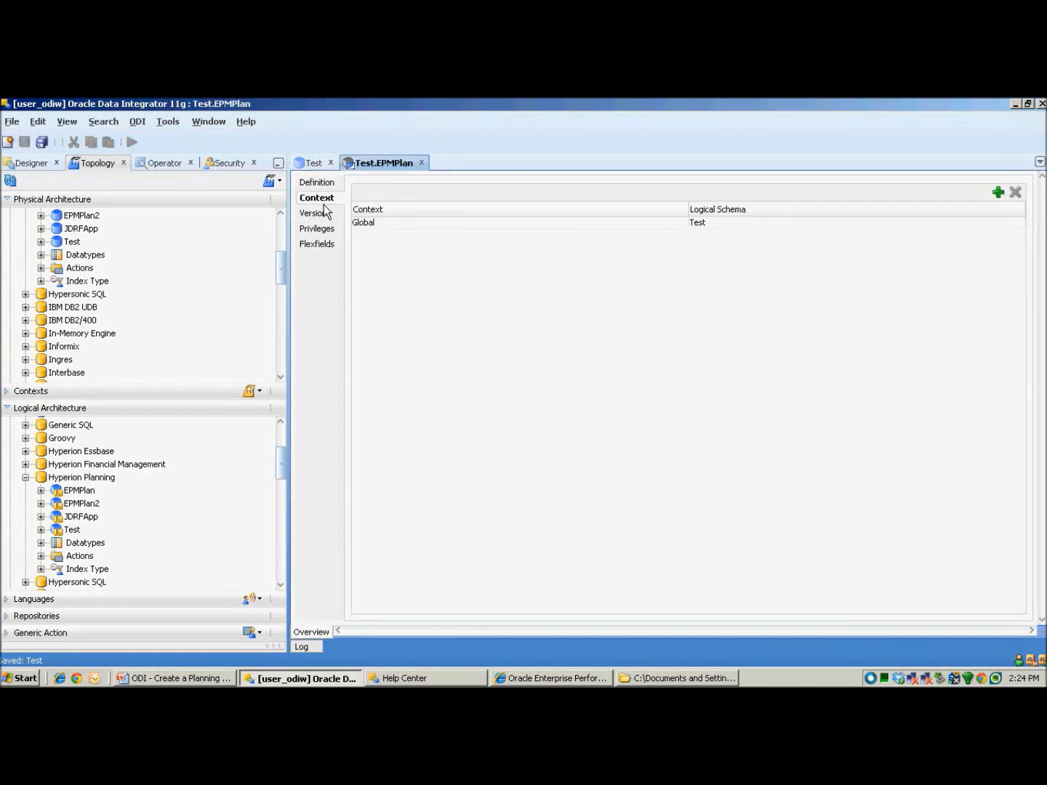
mouse_move(758, 235)
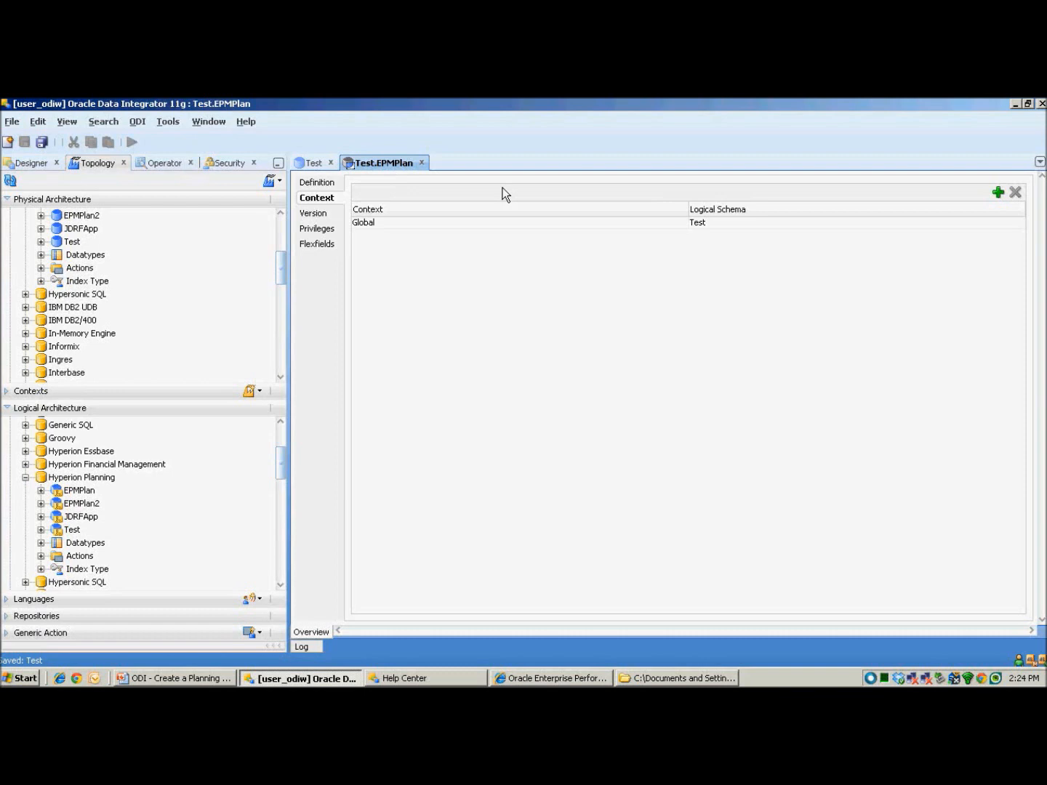
mouse_move(506, 118)
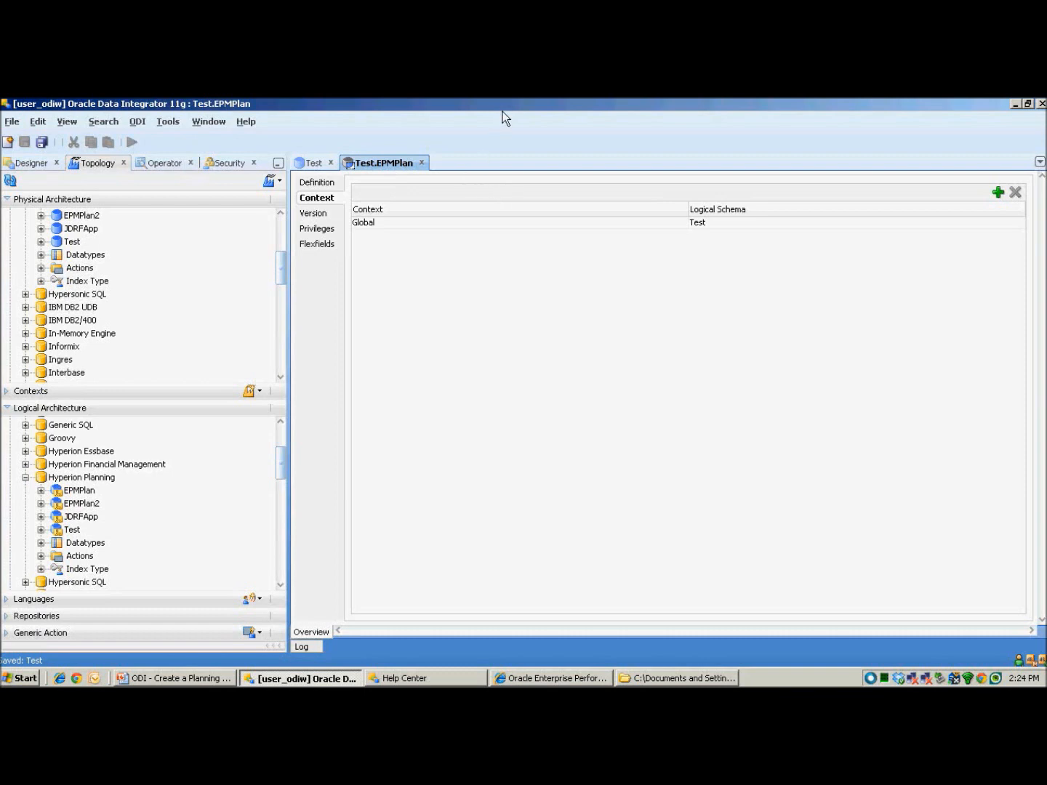